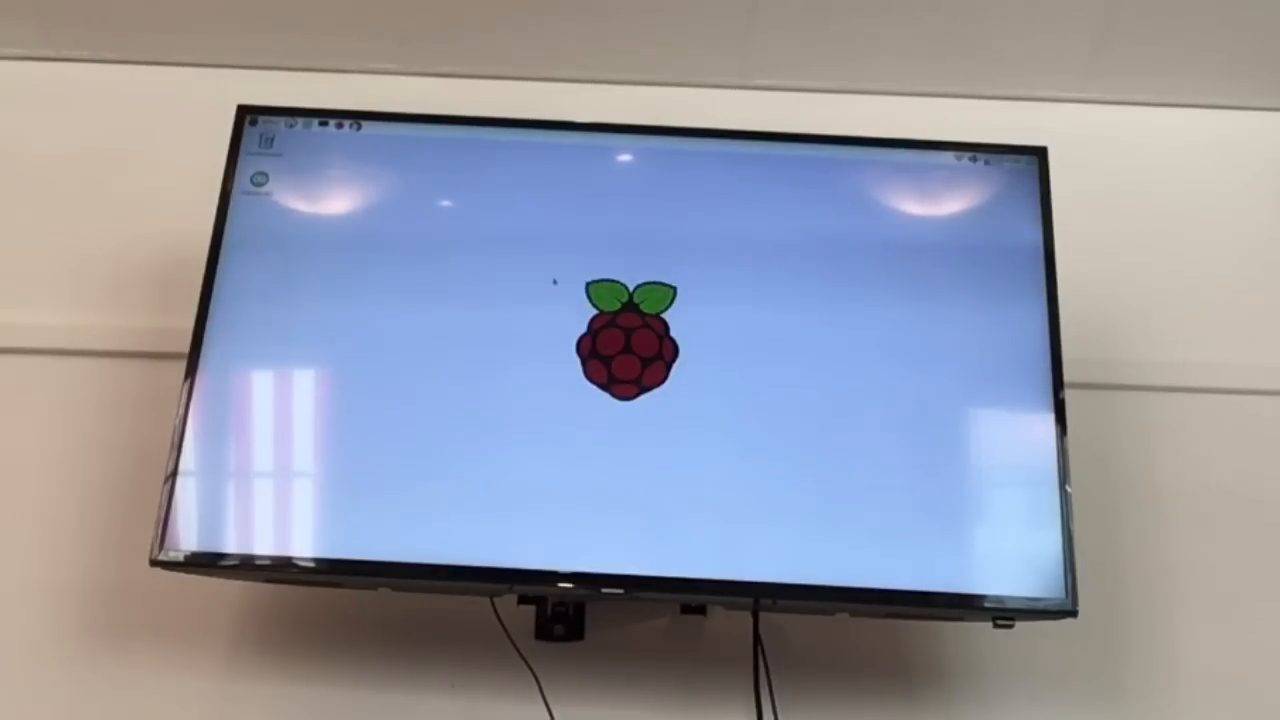
- Launch Chromium from the Raspberry Pi taskbar's Web Browser icon
{"action": "left_click", "coordinate": [262, 135]}
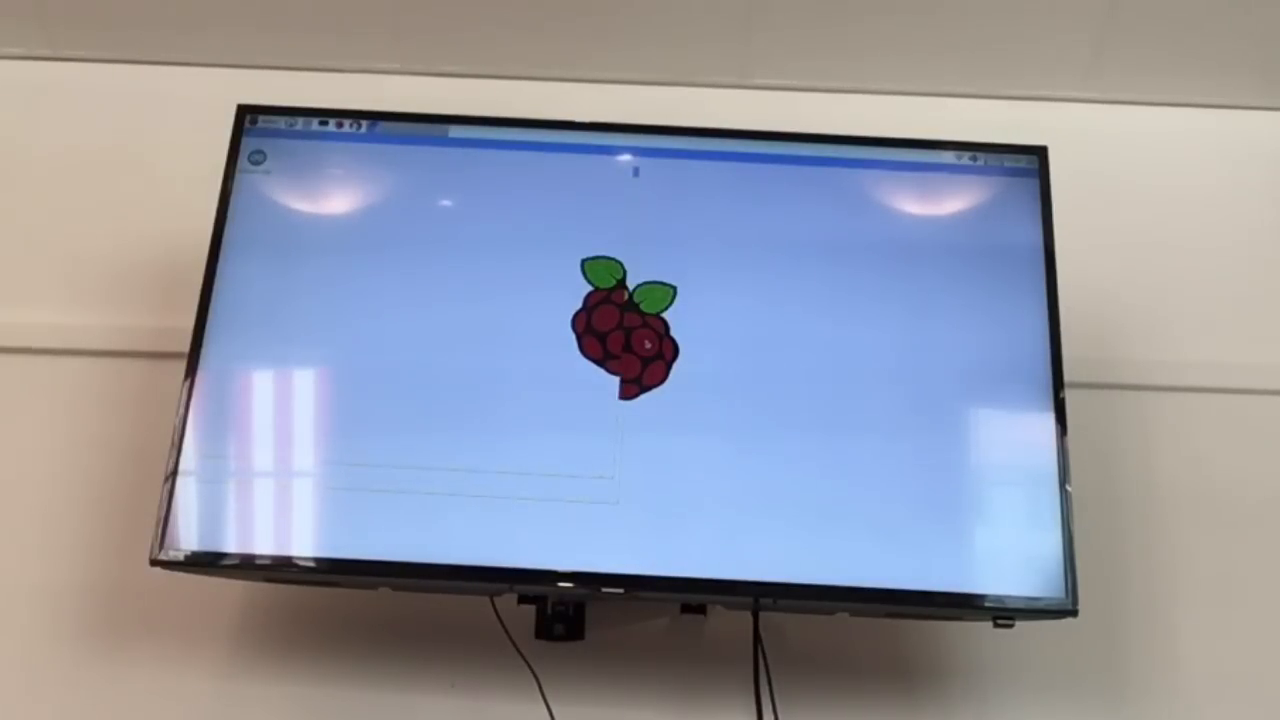
- Go to the Tinkercad website in Chromium and bring up the sign-in form
{"action": "left_click", "coordinate": [260, 128]}
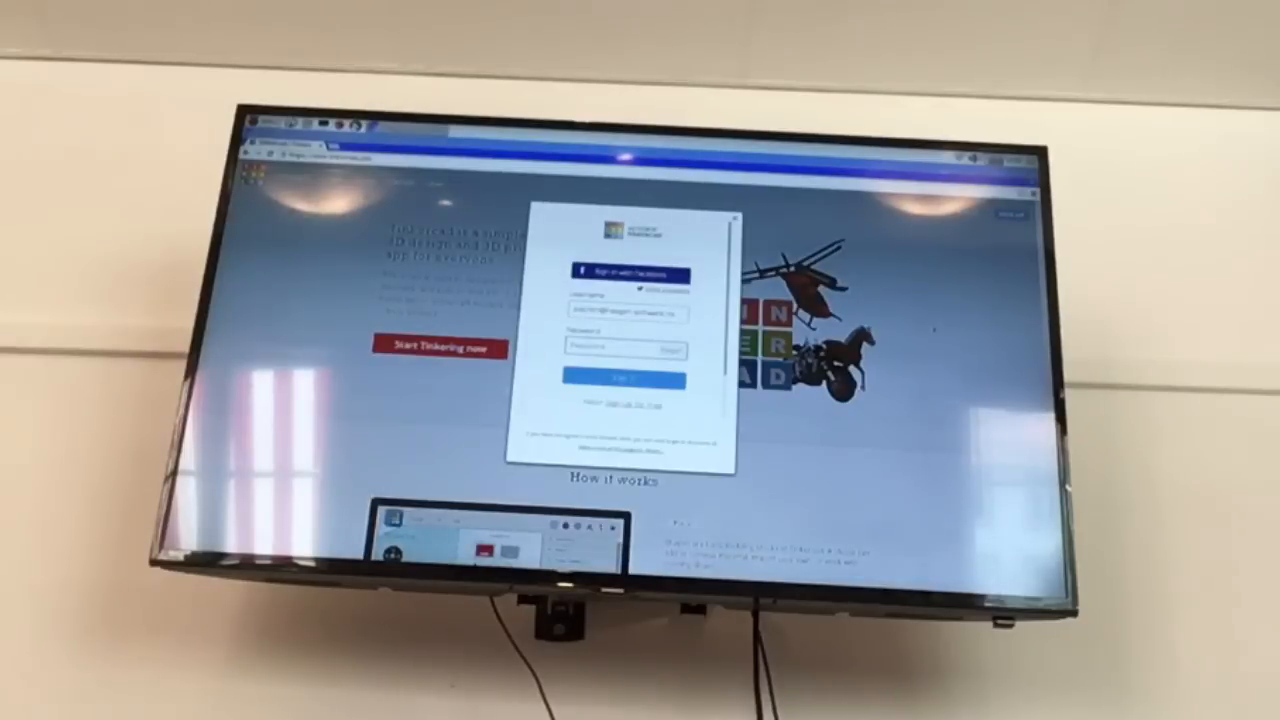
{"action": "left_click", "coordinate": [625, 378]}
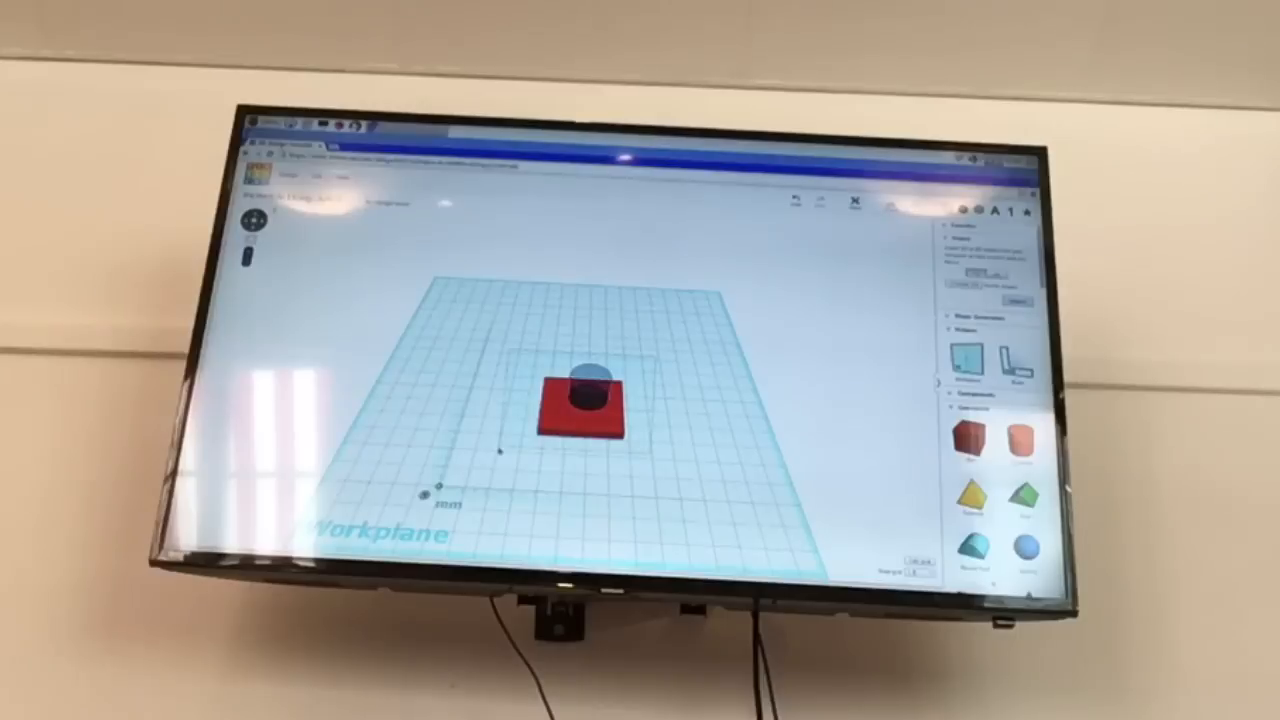
- Open the red square slab with the central round hole from the designs dashboard
{"action": "left_click", "coordinate": [580, 415]}
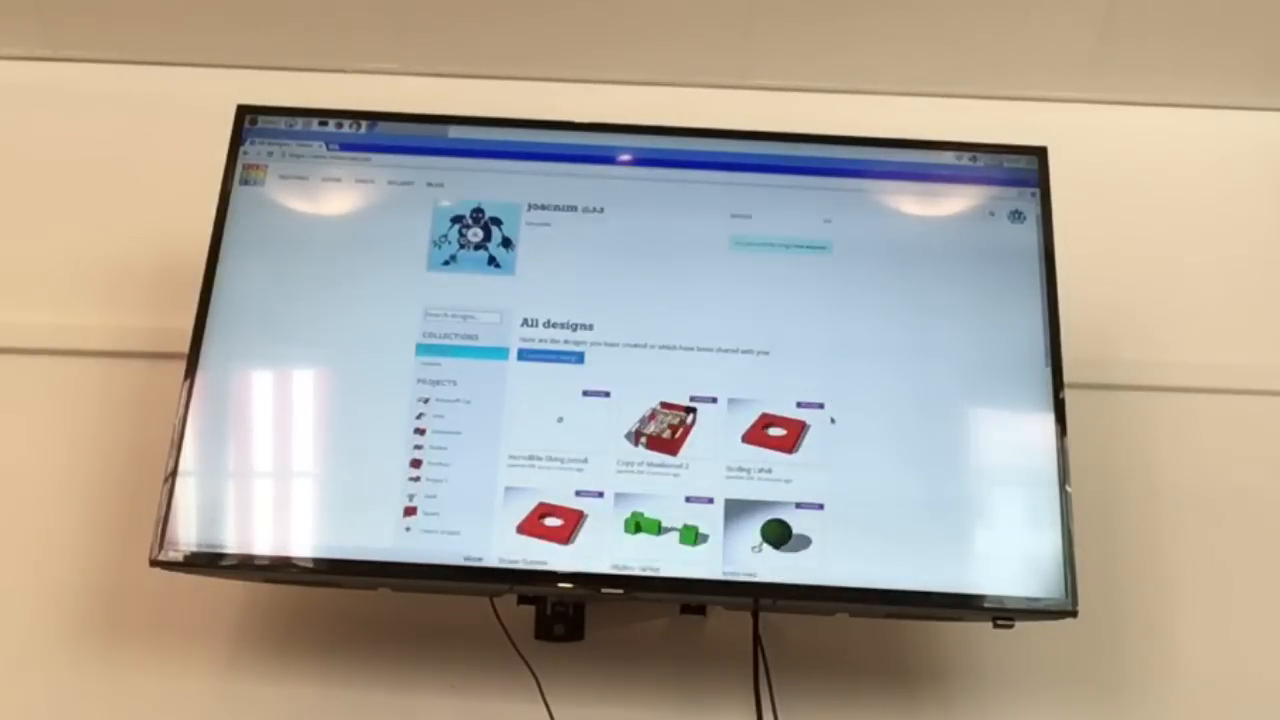
- Scroll down the All designs thumbnails to find more saved projects
{"action": "scroll", "scroll_direction": "down", "scroll_amount": 3}
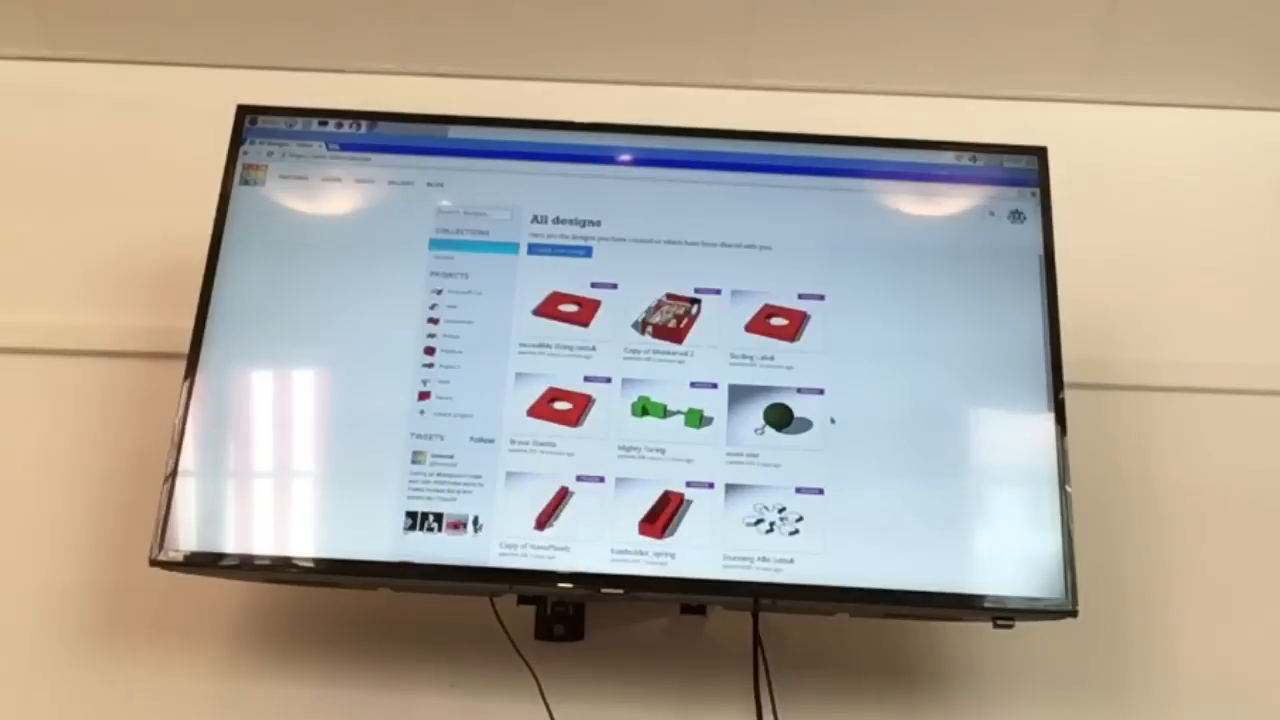
{"action": "scroll", "scroll_direction": "down", "scroll_amount": 3}
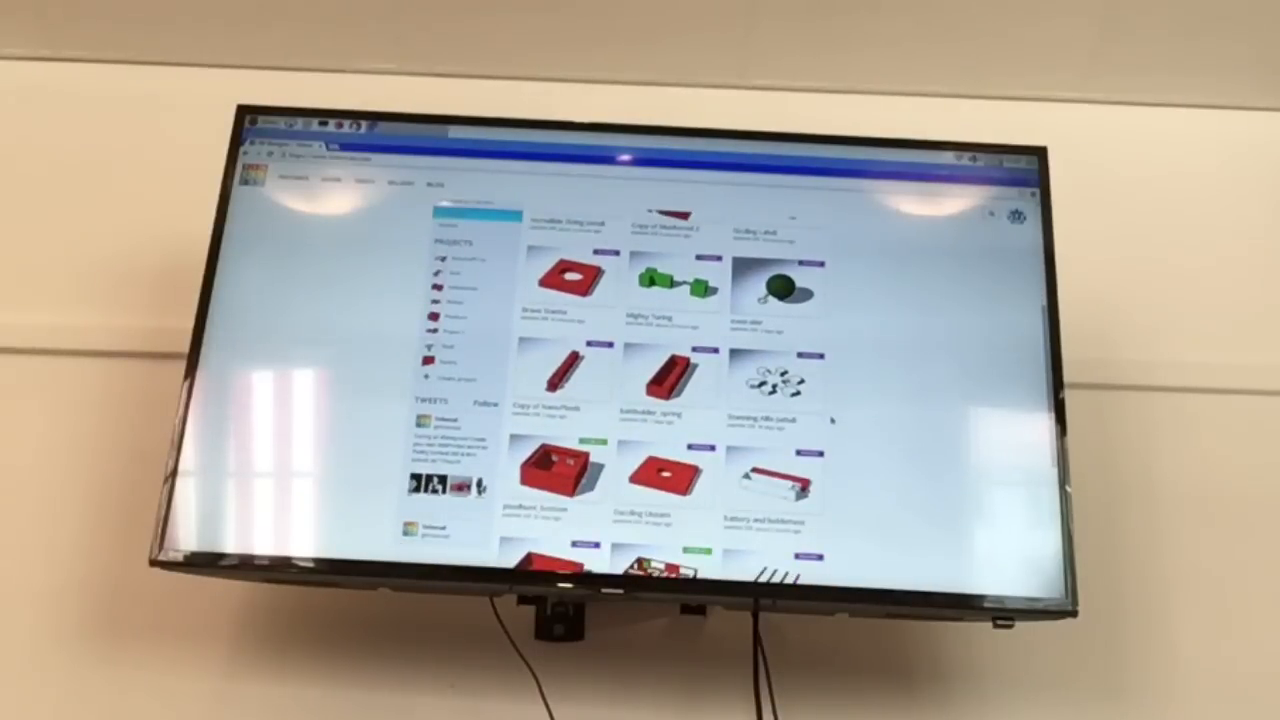
{"action": "scroll", "scroll_direction": "down", "scroll_amount": 3}
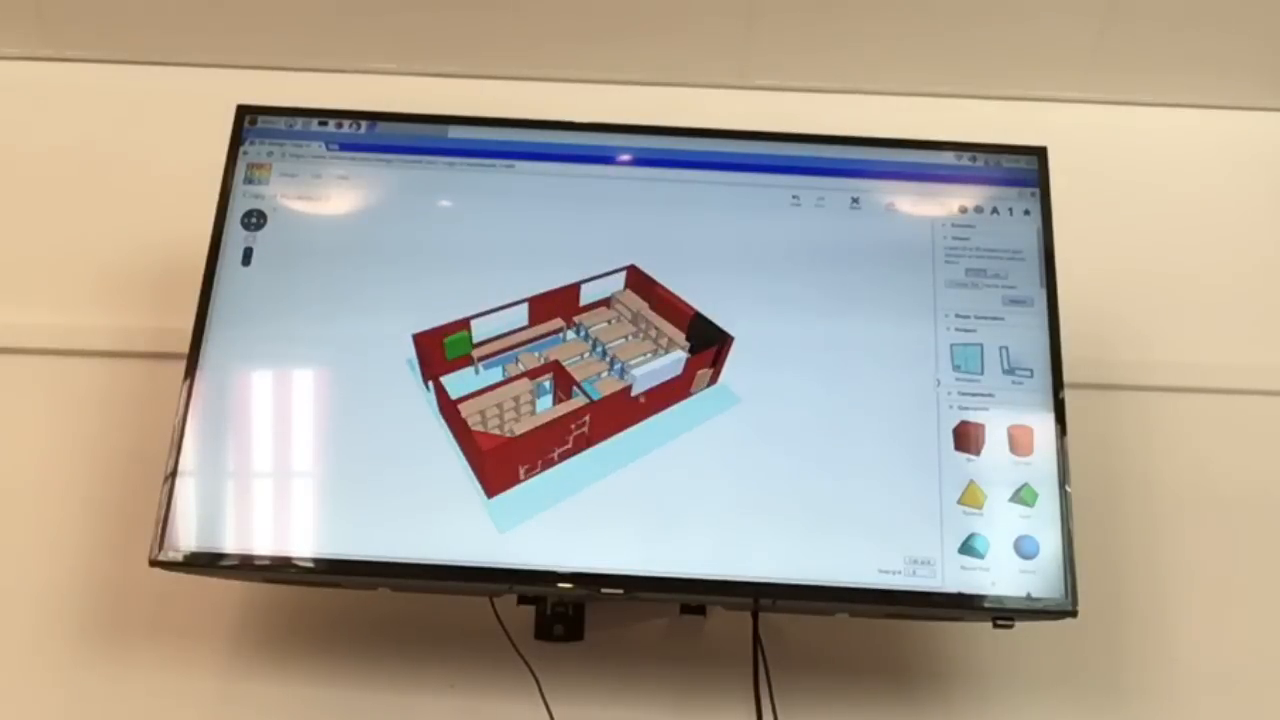
- Select the entire red-walled classroom model to show its Inspector
{"action": "left_click", "coordinate": [550, 360]}
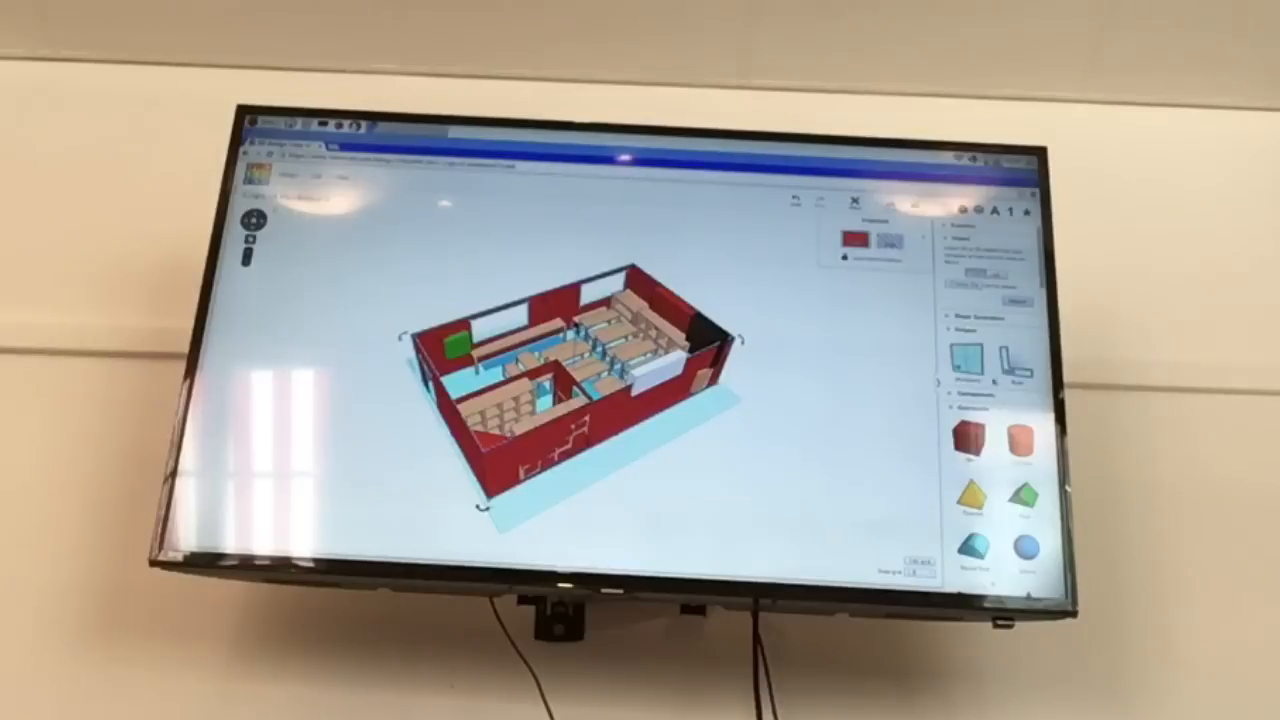